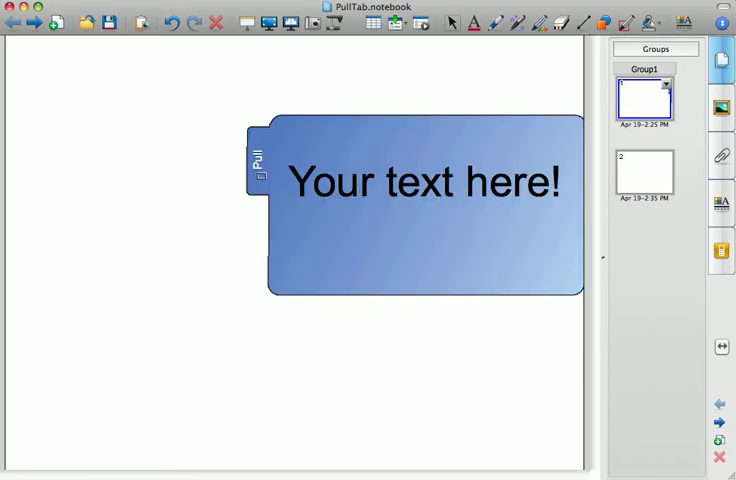
Step: Slide the blue pull tab right until only its Pull handle shows at the page edge
drag(425, 185, 345, 200)
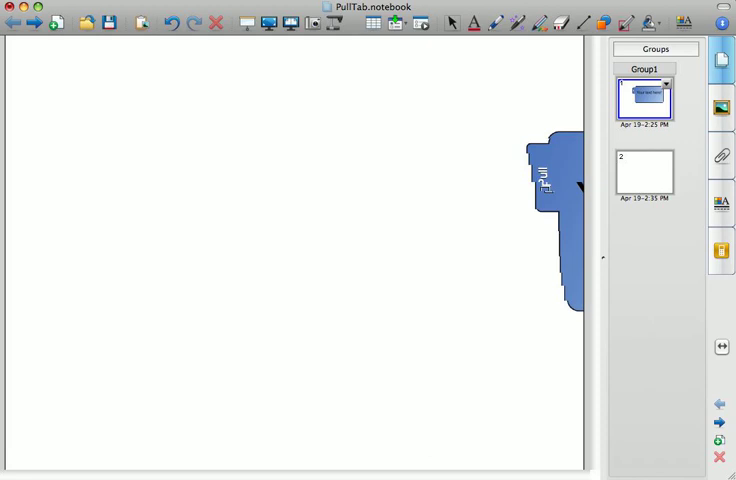
drag(545, 185, 575, 185)
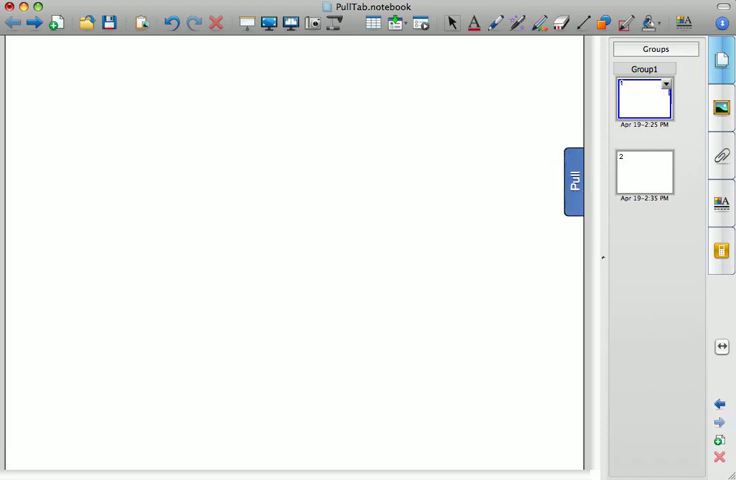
Step: Search the Gallery for 'pull' to list the pull tab pictures
click(643, 172)
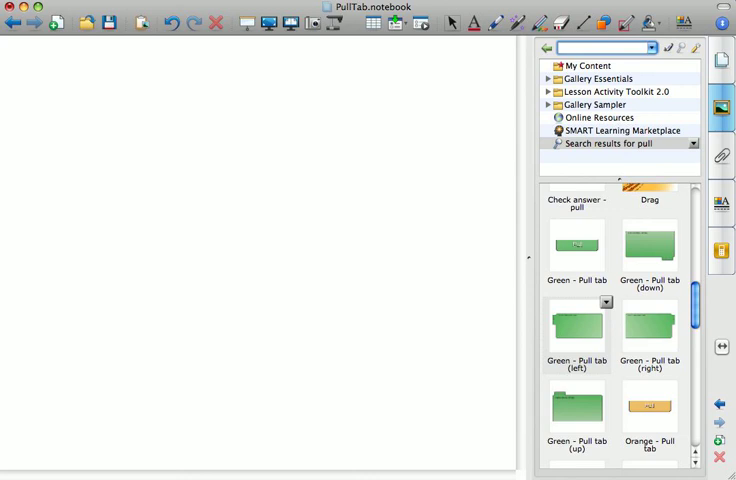
text(pull)
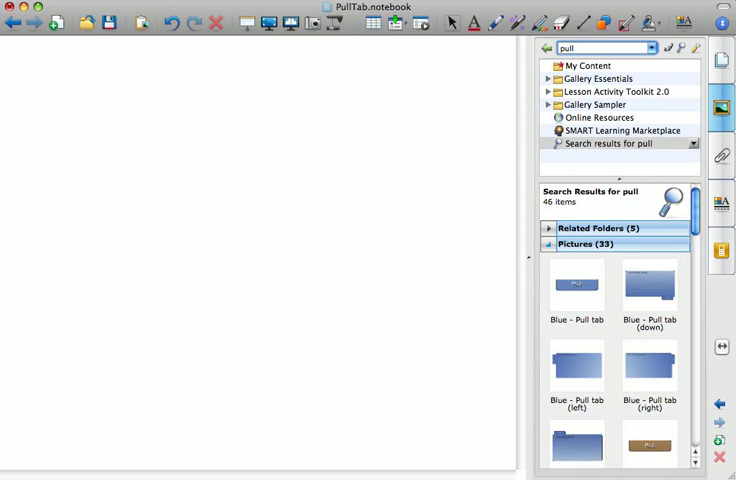
Step: Add Green - Pull tab (left) from the gallery results to the page
scroll(down, 3)
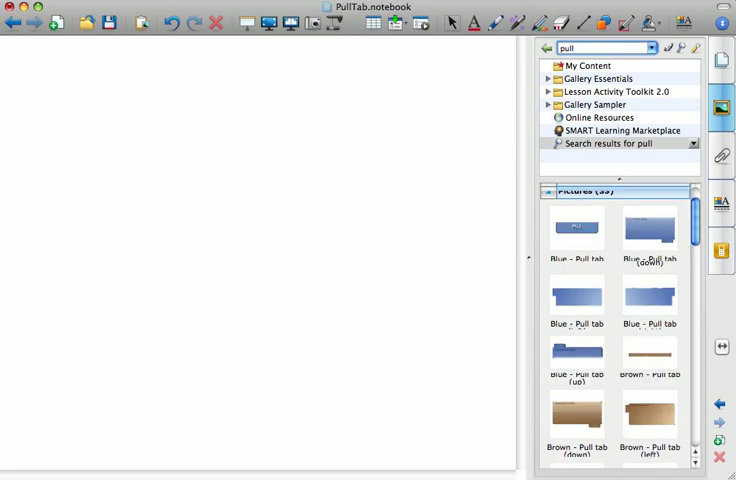
scroll(down, 3)
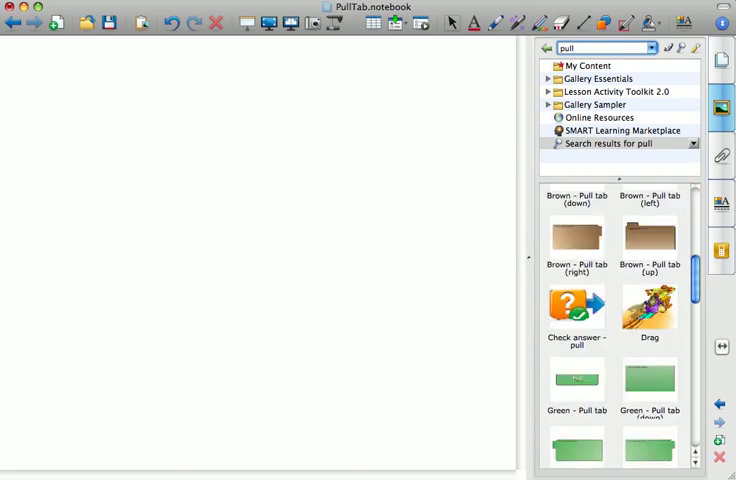
scroll(down, 3)
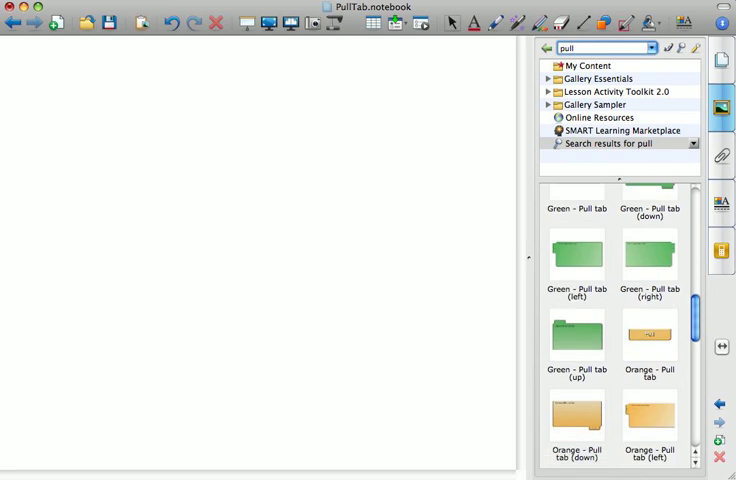
click(579, 265)
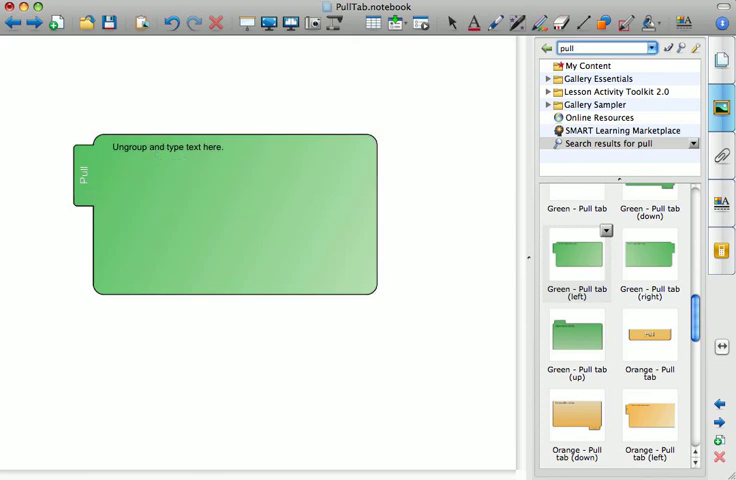
Step: Select the green pull tab and bring up its actions menu to ungroup it
click(230, 220)
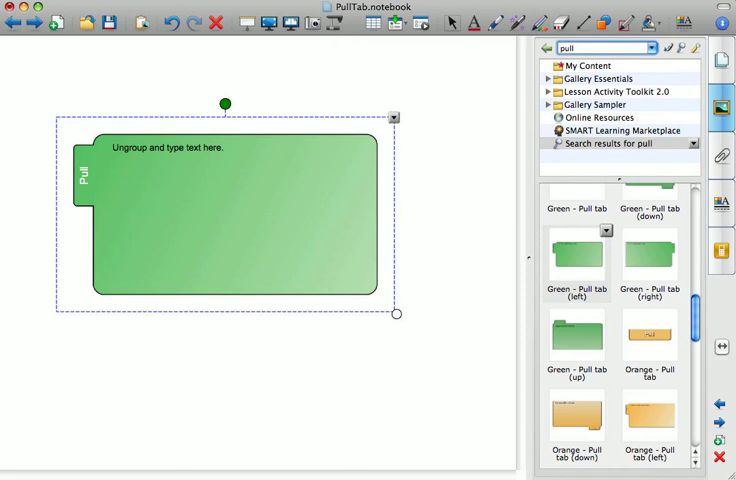
right_click(230, 210)
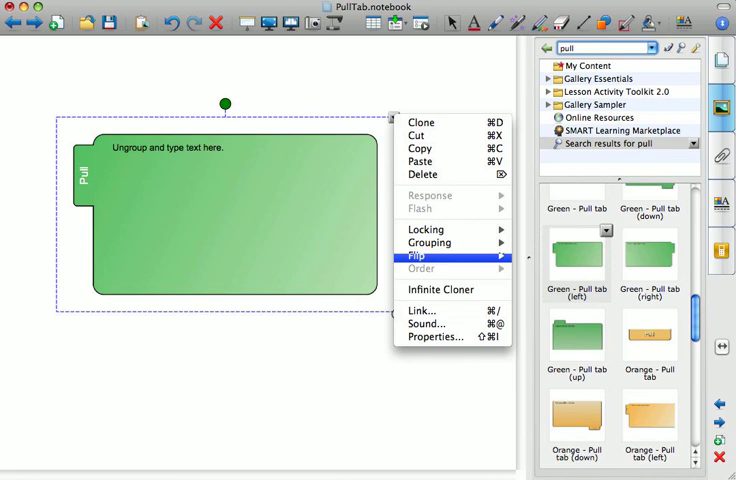
mouse_move(429, 242)
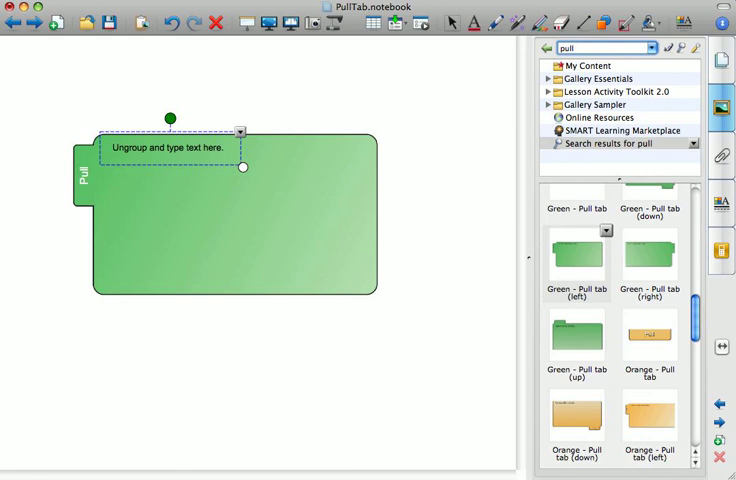
Step: Replace the placeholder with 'Your text!' and enlarge the text to fill the tab
double_click(170, 147)
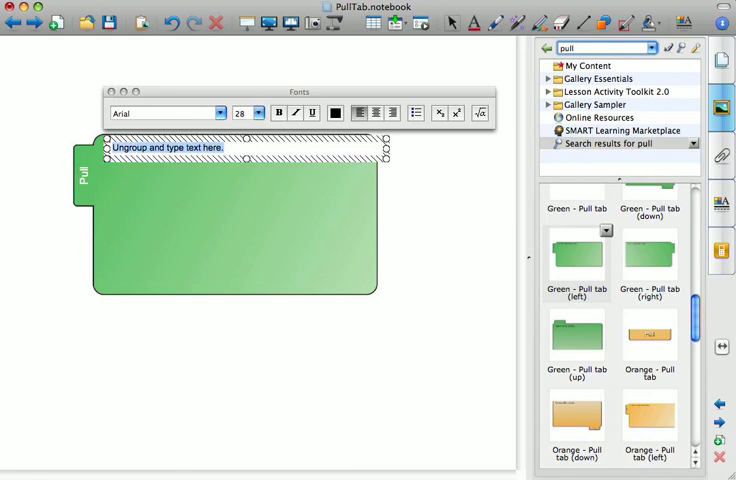
text(Your text!)
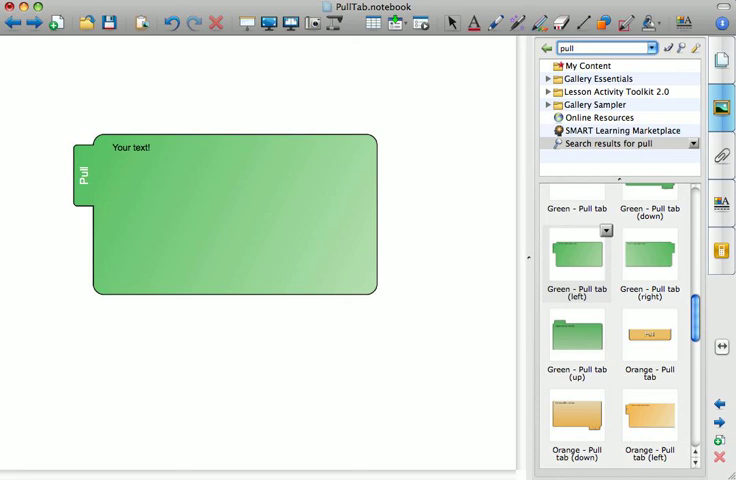
click(130, 148)
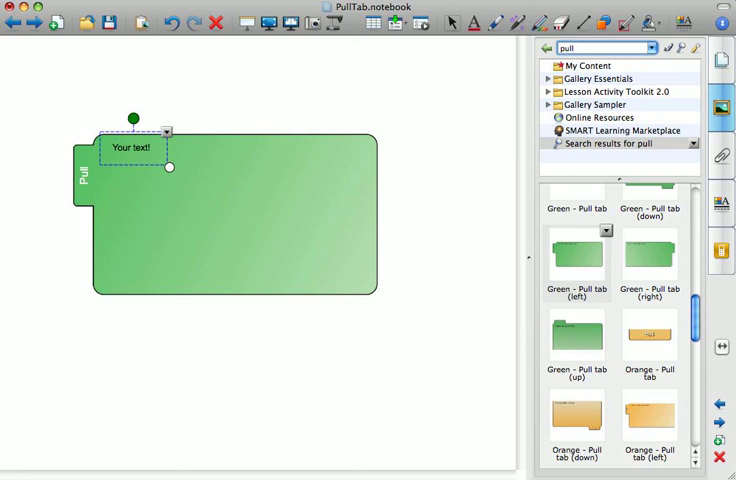
drag(169, 166, 415, 233)
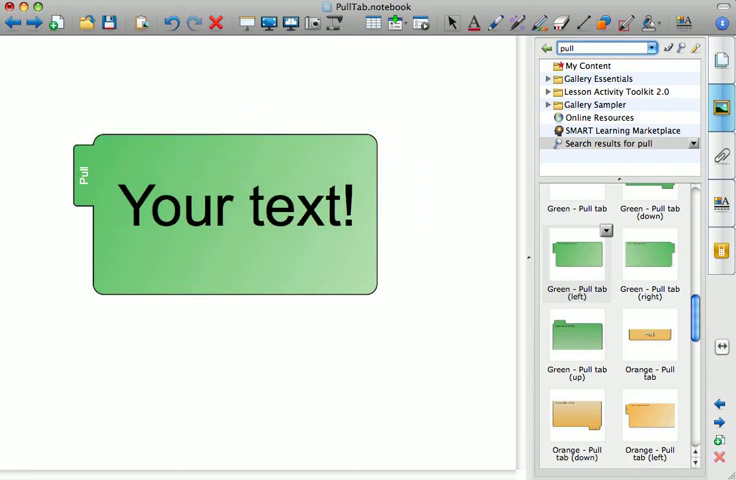
Step: Select the tab and 'Your text!' label together and choose Group
click(235, 210)
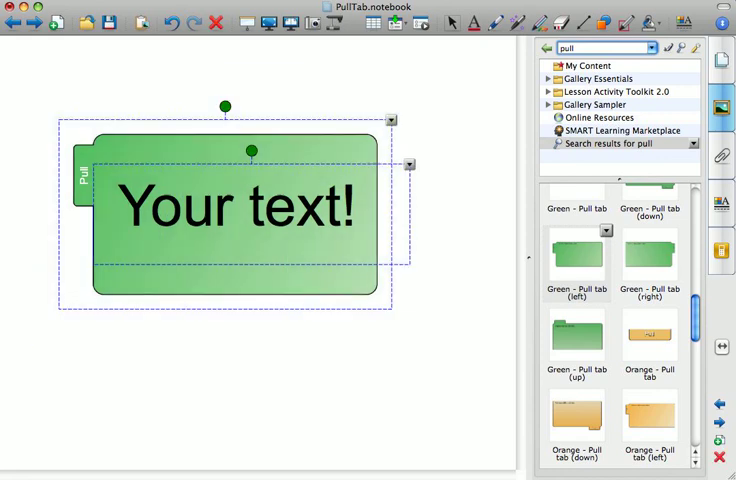
right_click(235, 205)
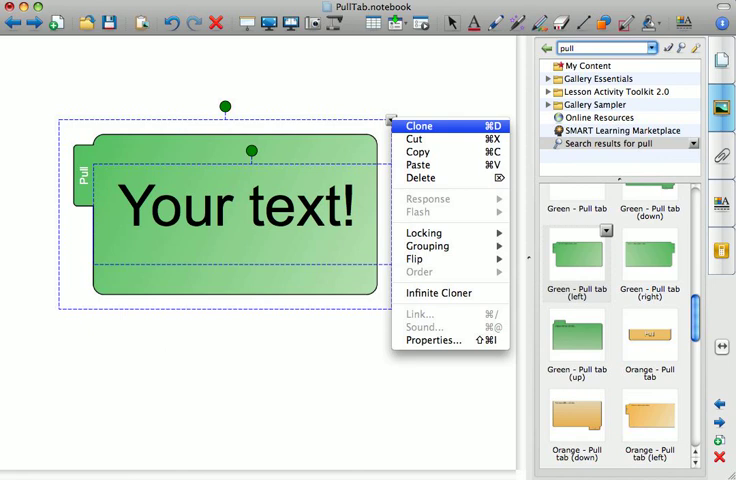
mouse_move(430, 138)
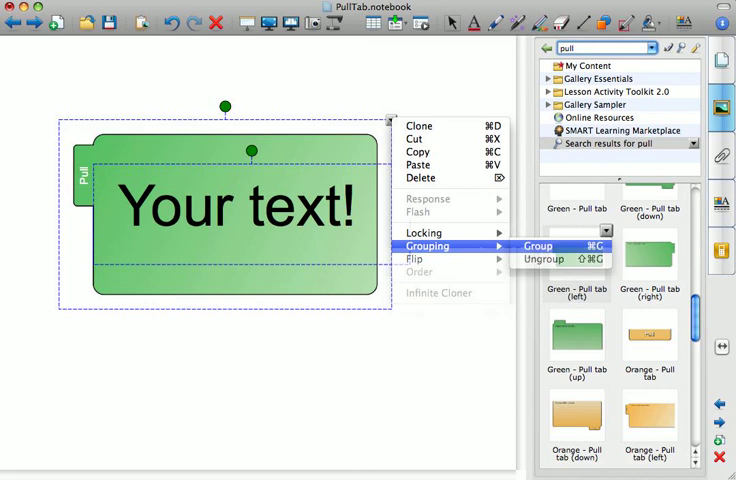
click(535, 246)
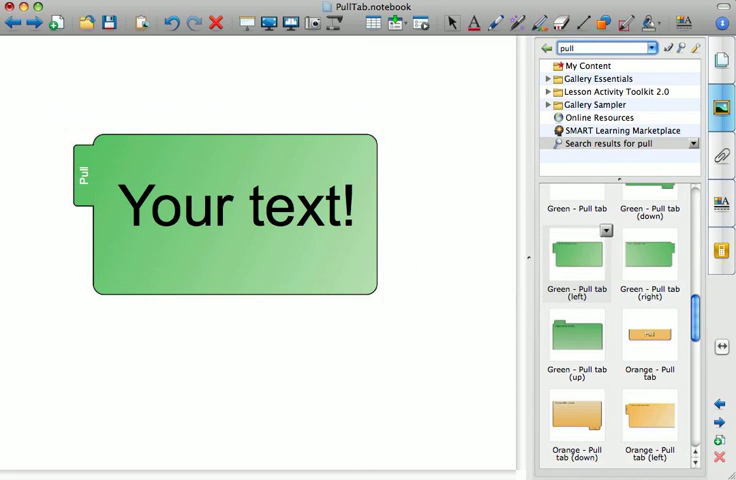